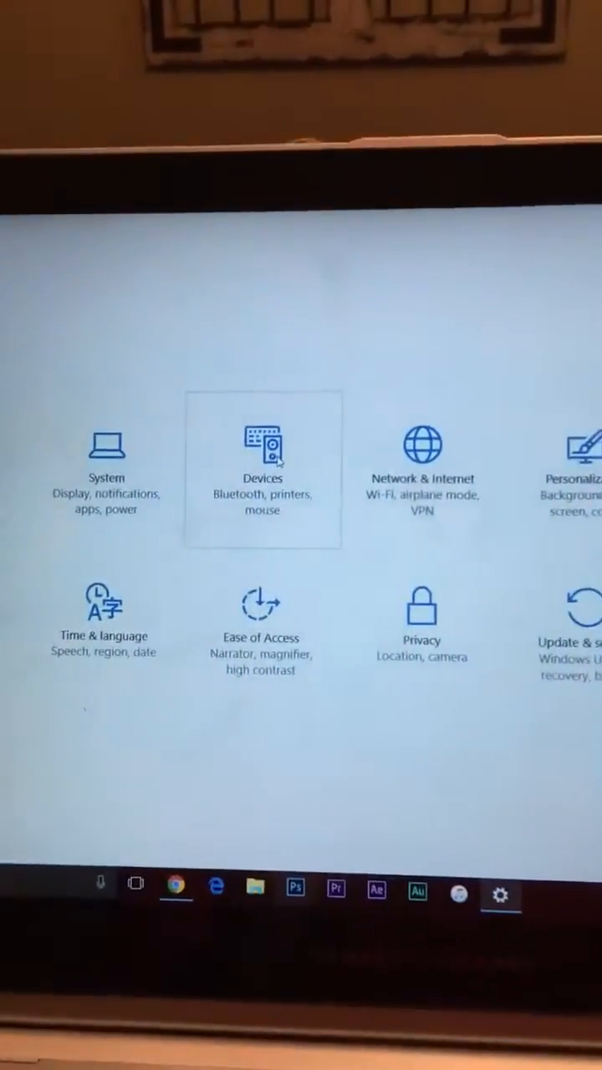
Go to the Devices Bluetooth management page, where Bluetooth is still off
click(263, 468)
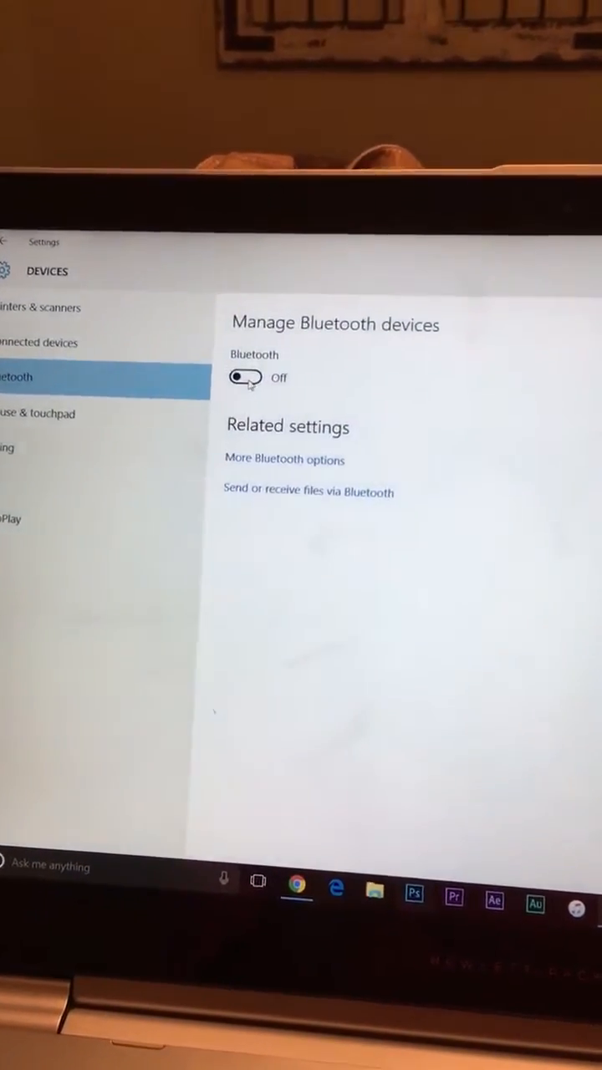
click(244, 378)
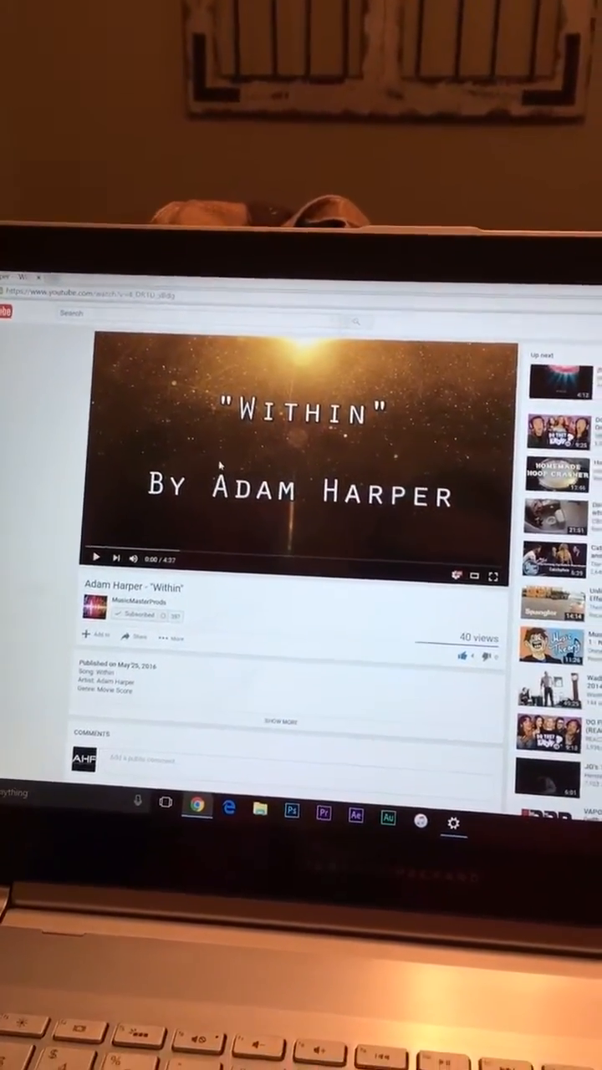
Start playback of the Within music video in YouTube
click(95, 557)
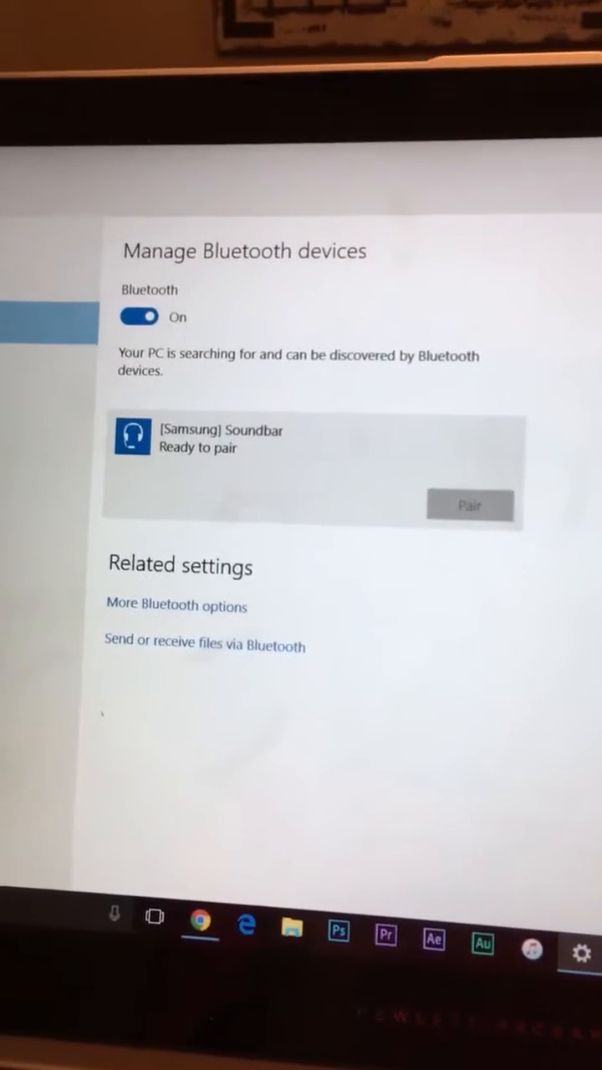
Begin pairing the laptop with the Samsung Soundbar from Manage Bluetooth devices
click(470, 505)
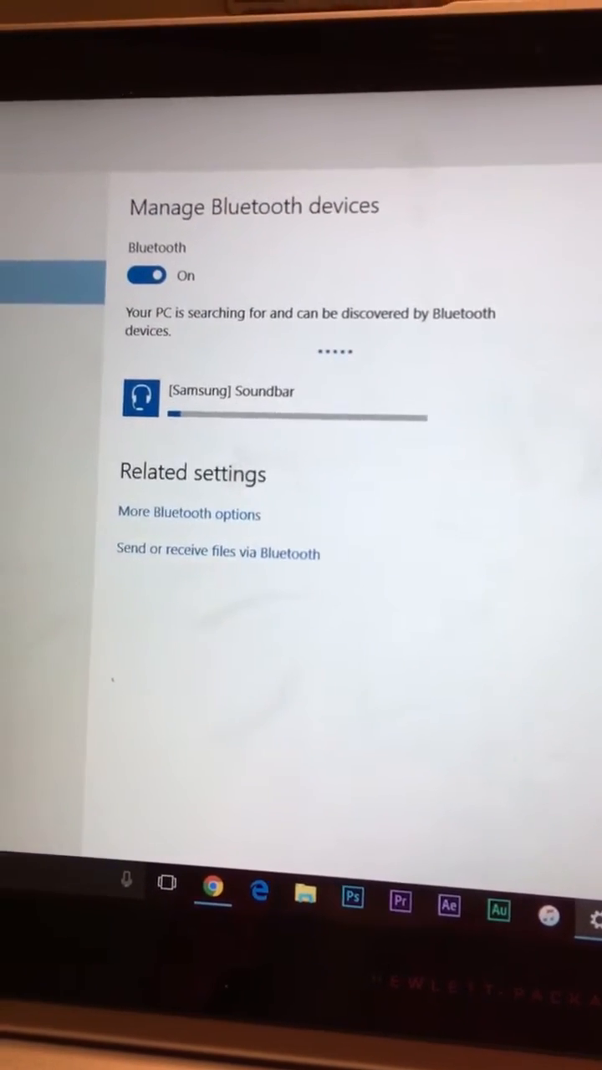